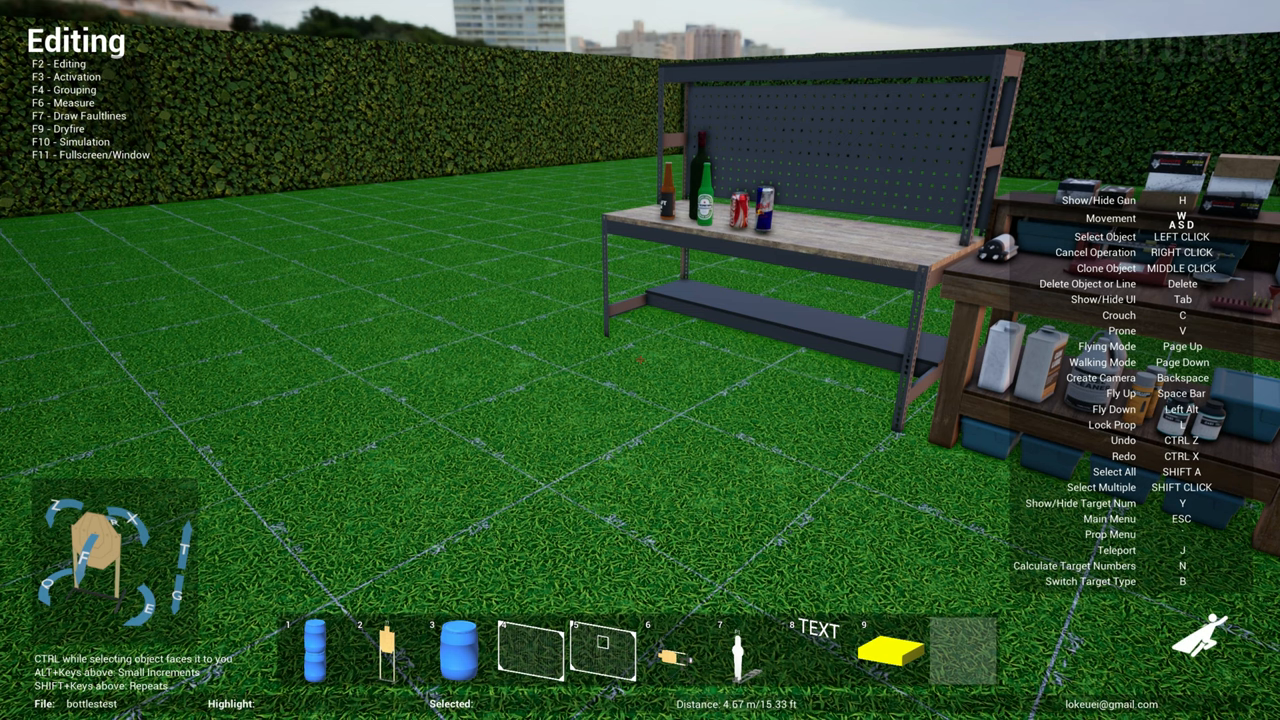
- Run the stage as a live shooting simulation with F10
key(F10)
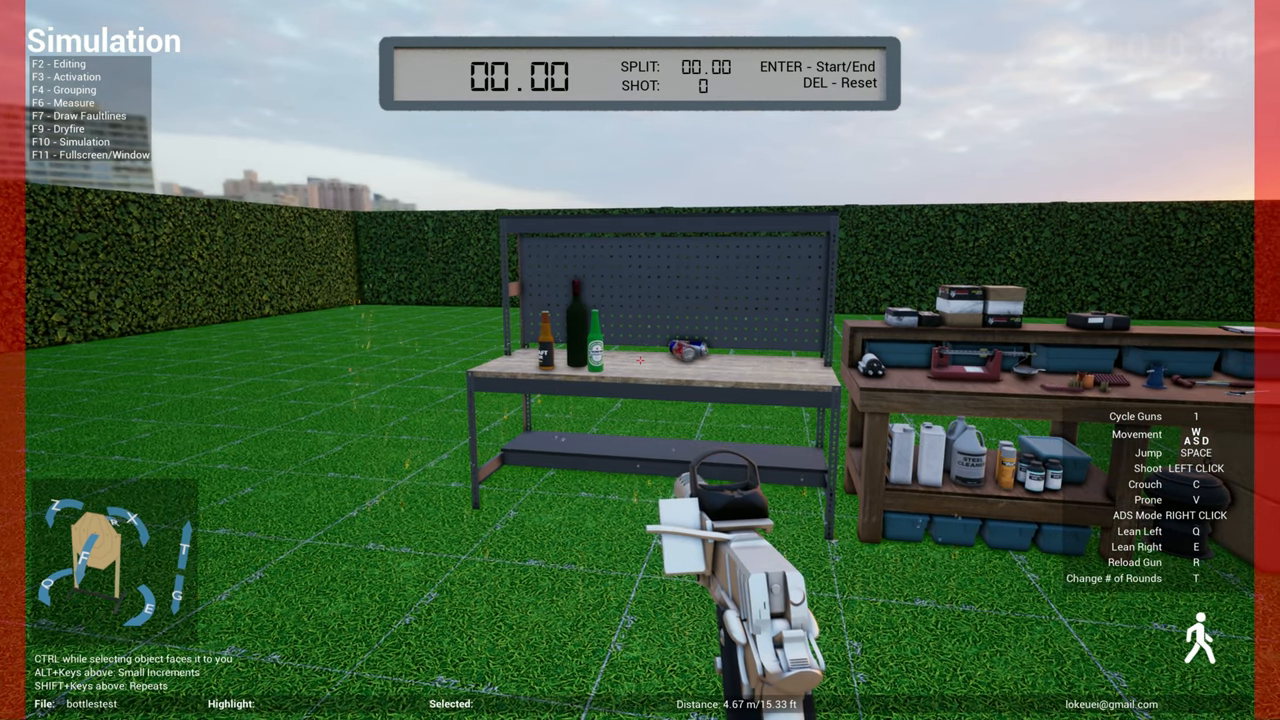
mouse_move(640, 360)
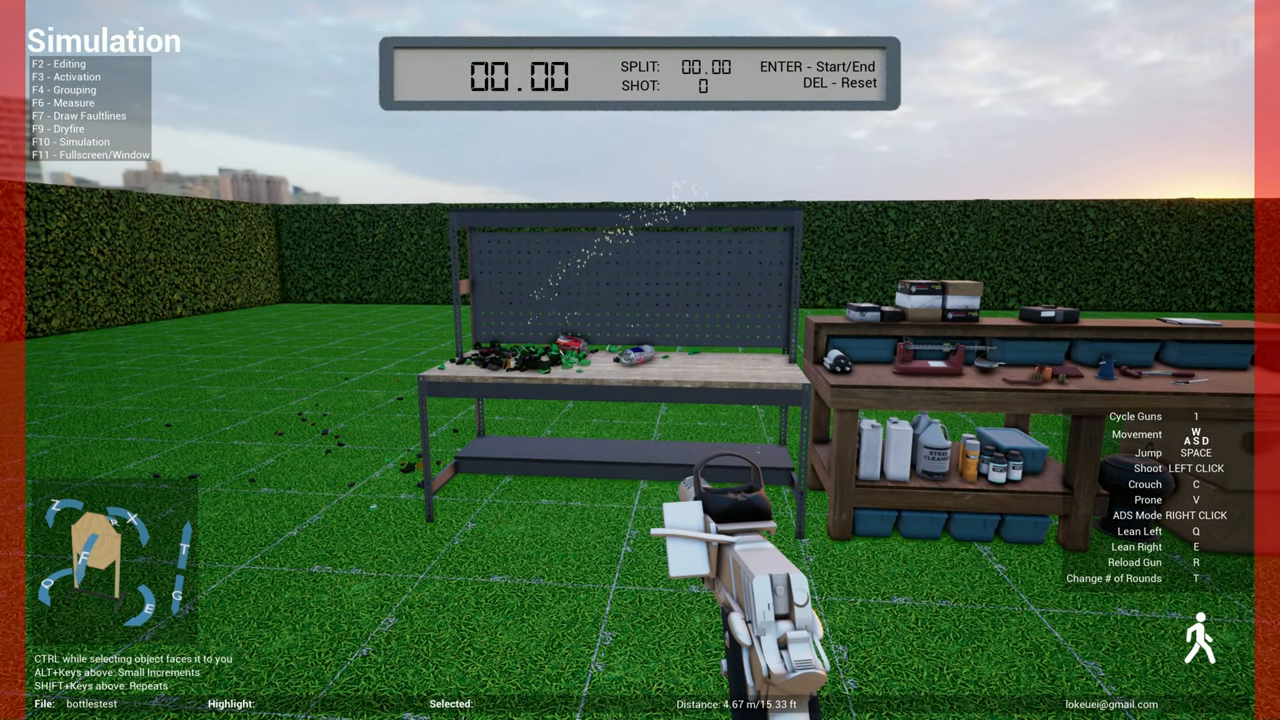
- Leave the simulation, preview the printable stage briefing and enable Load Custom Image on Layout Page
key(f2)
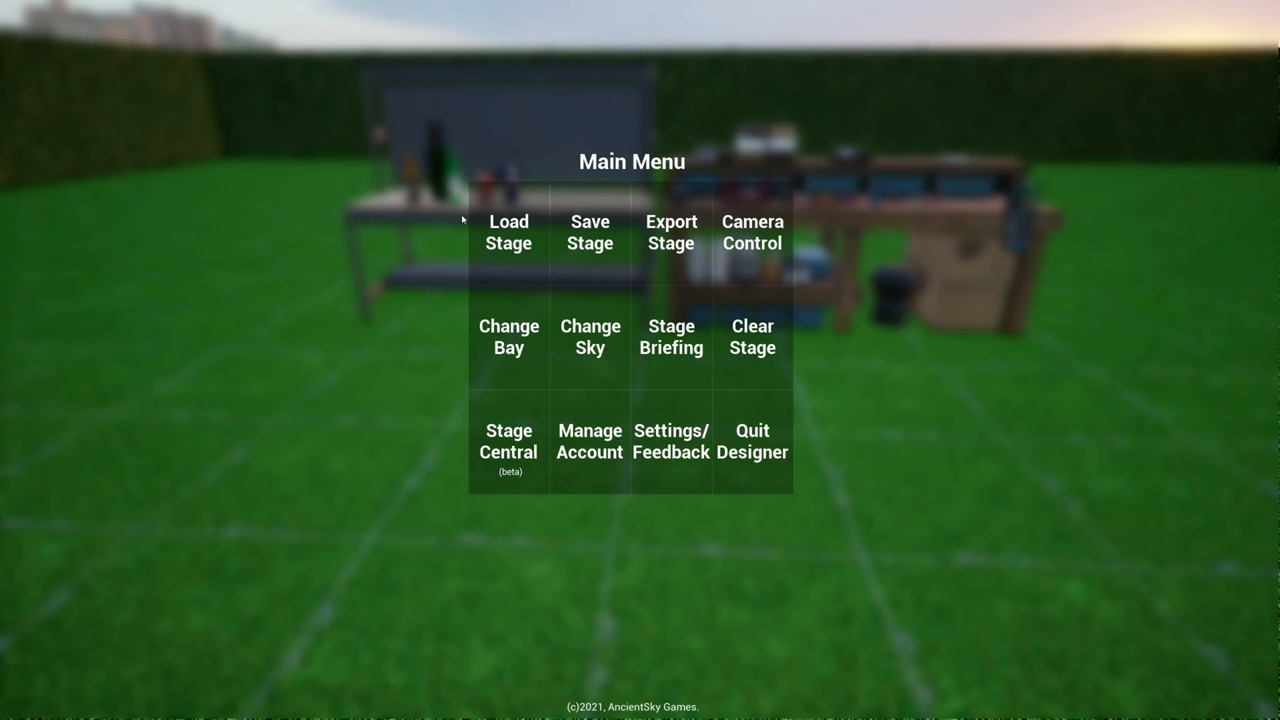
click(672, 336)
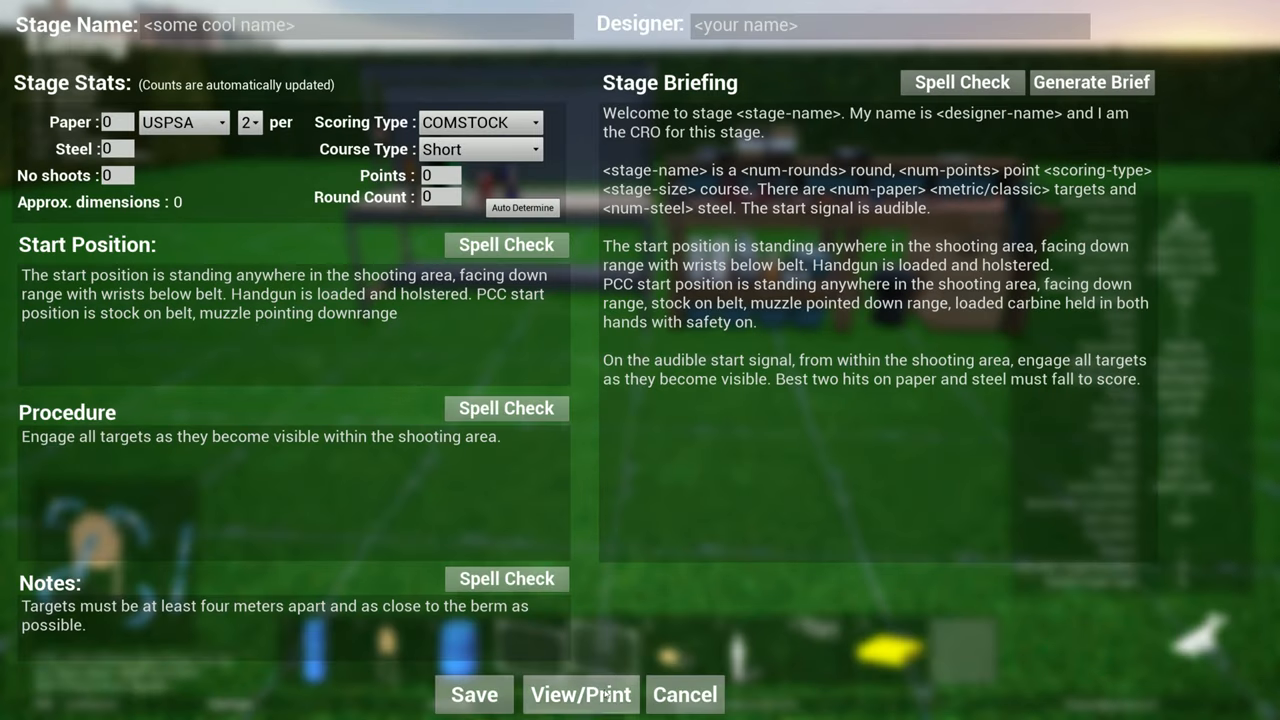
click(580, 694)
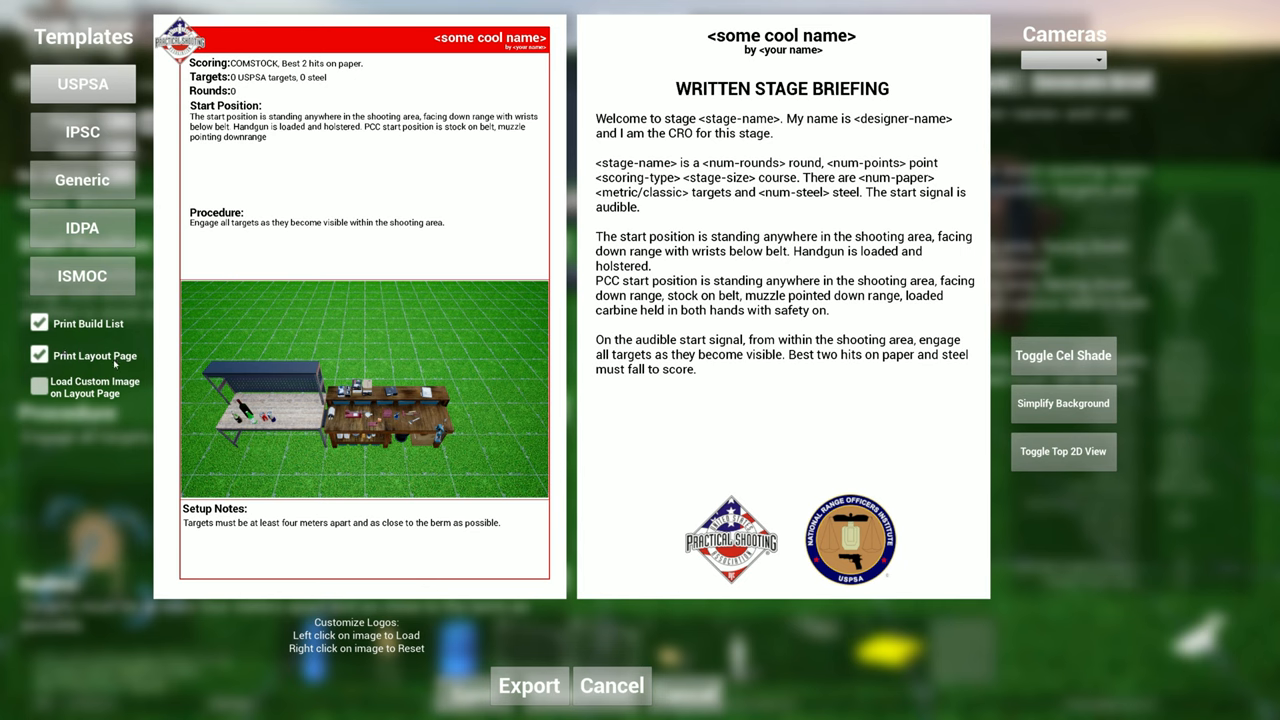
mouse_move(560, 418)
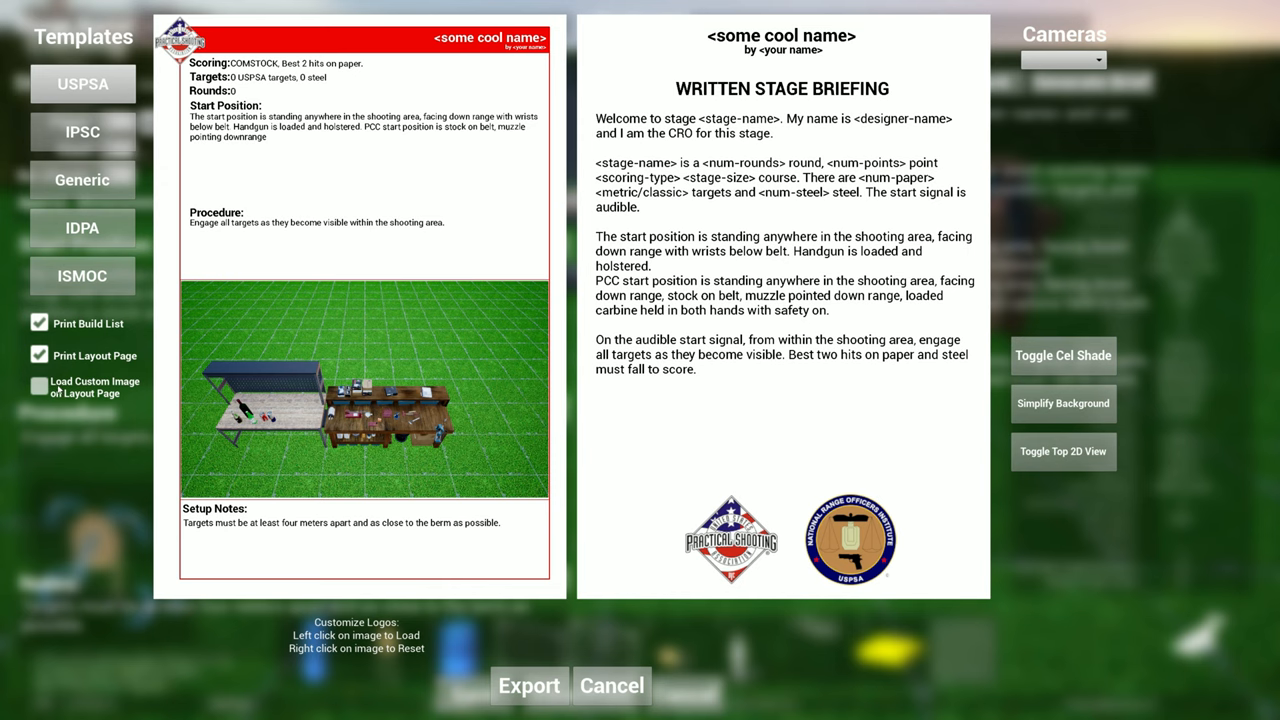
click(40, 386)
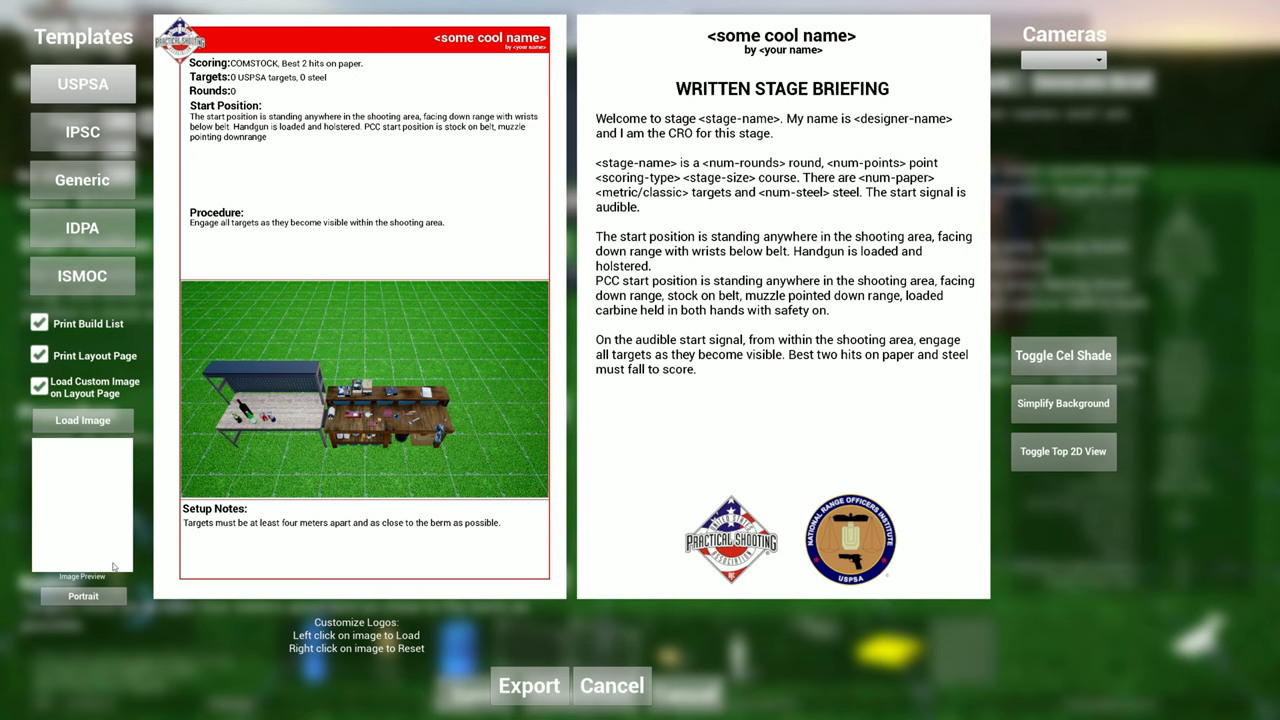
mouse_move(166, 508)
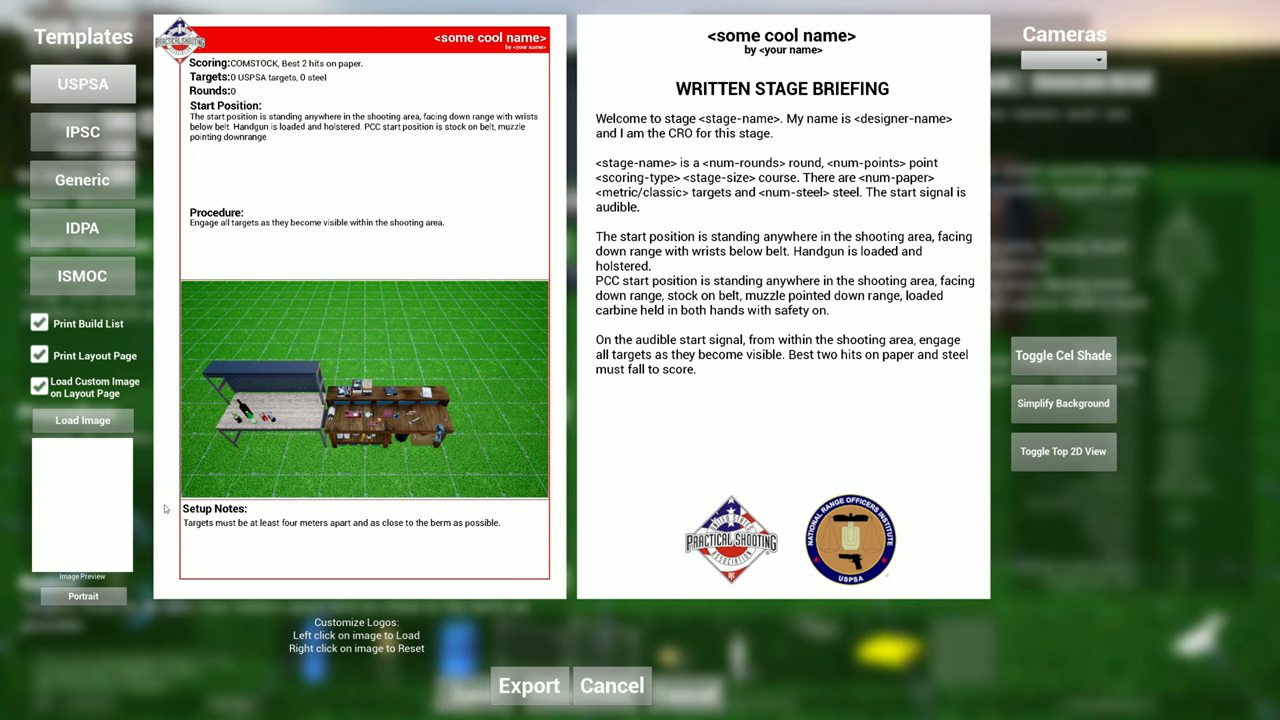
mouse_move(808, 308)
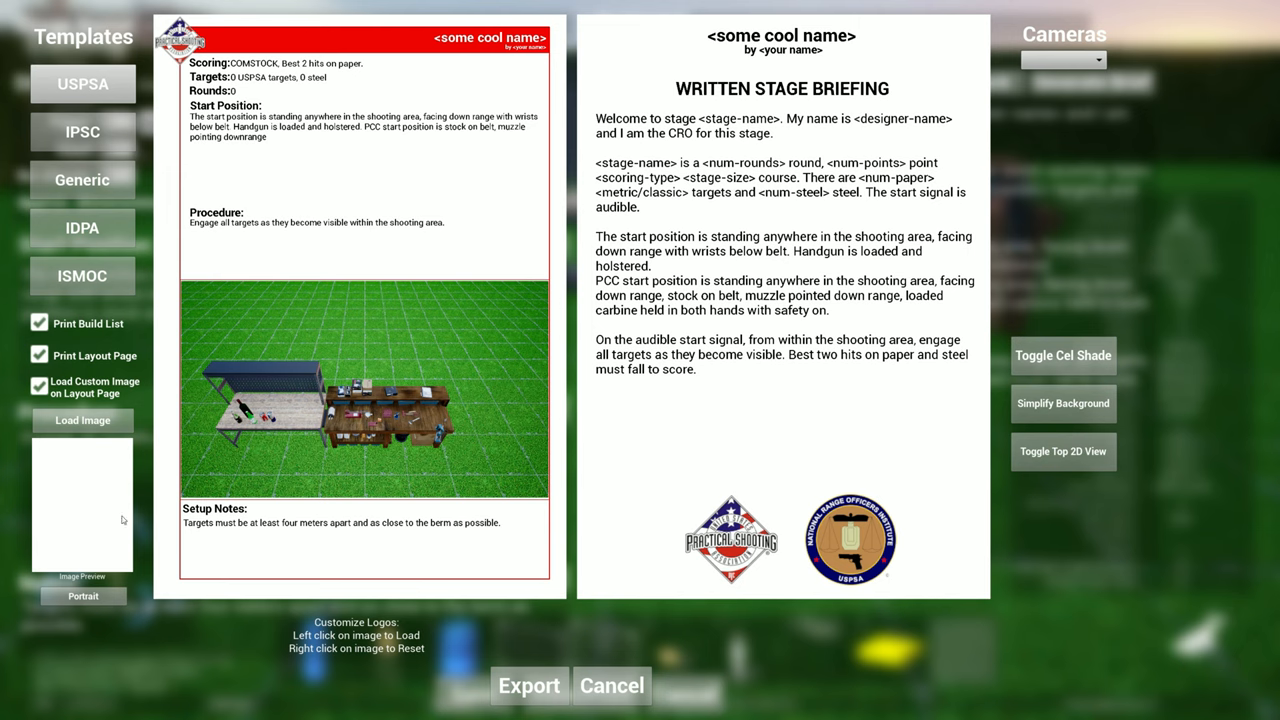
mouse_move(88, 492)
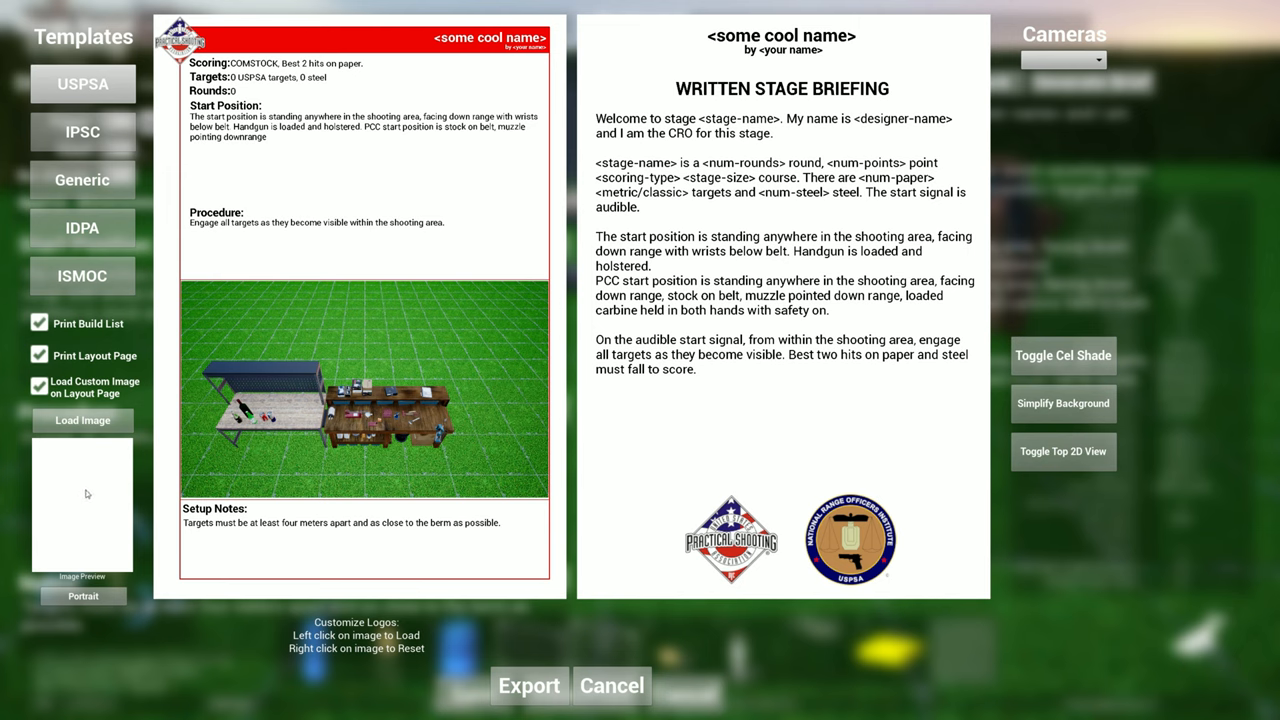
mouse_move(156, 516)
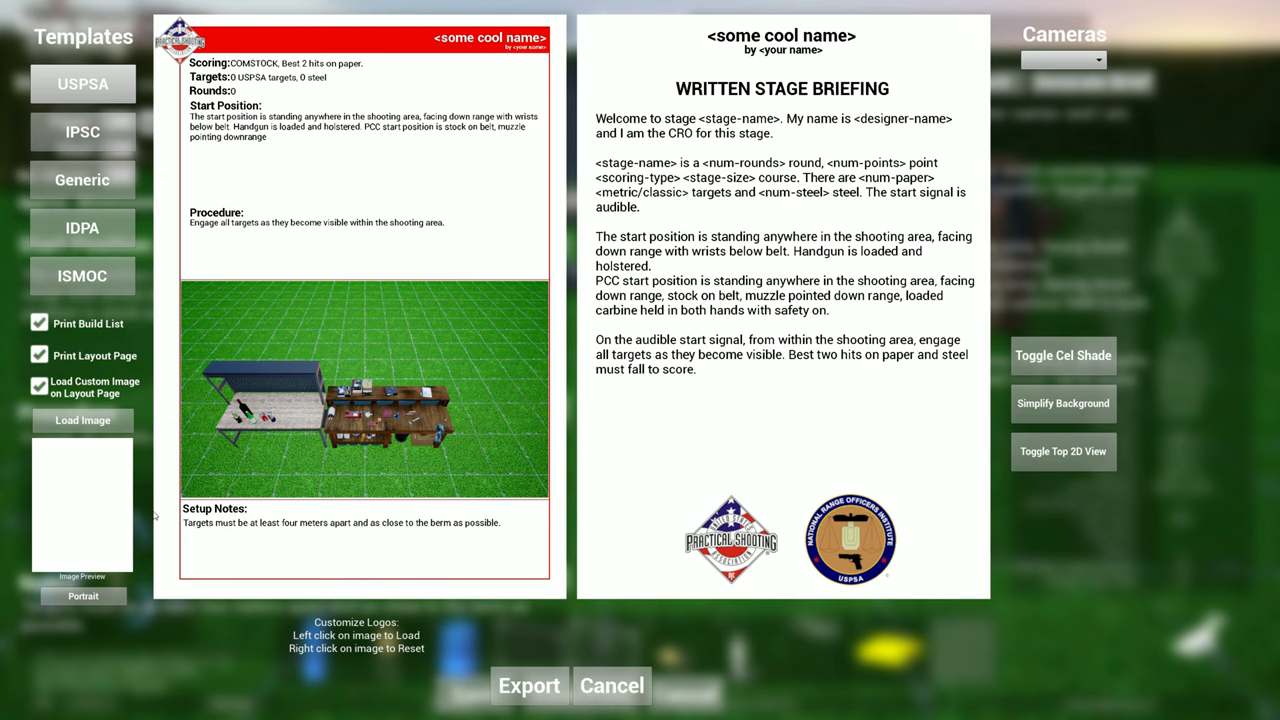
mouse_move(612, 684)
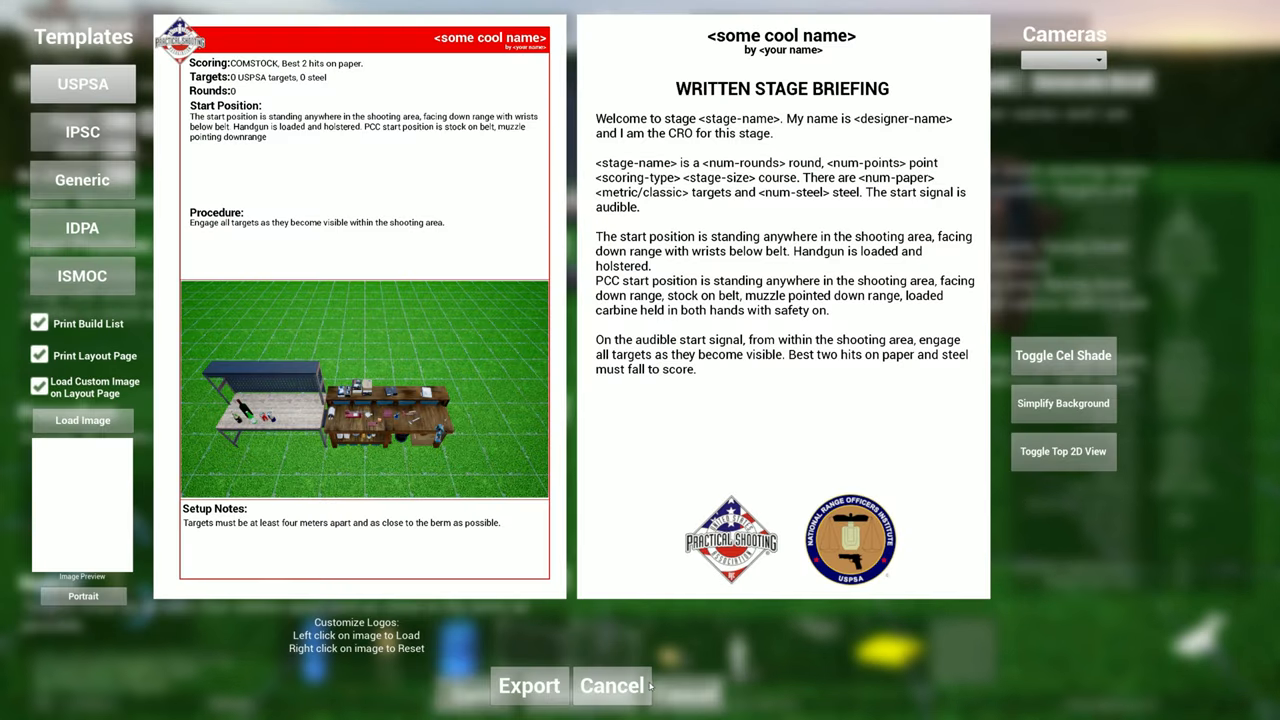
- Cancel the briefing preview, then revisit the printable briefing pages from the editor
click(612, 684)
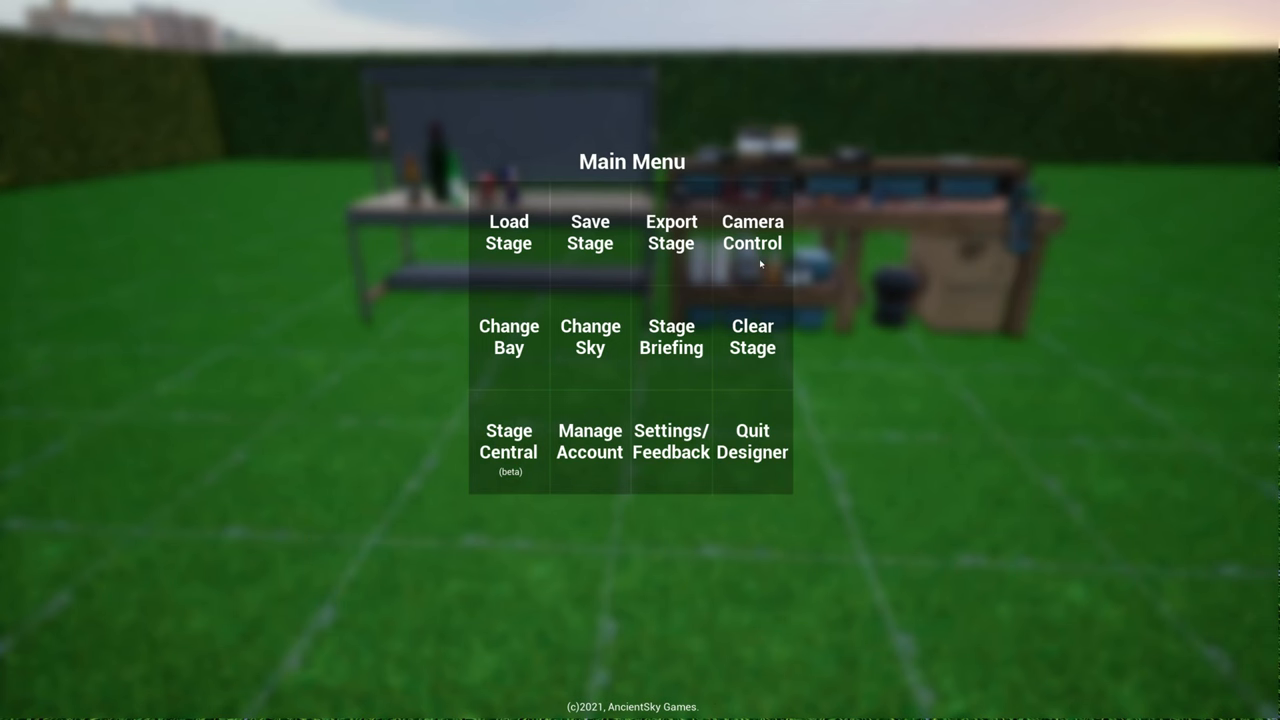
click(752, 232)
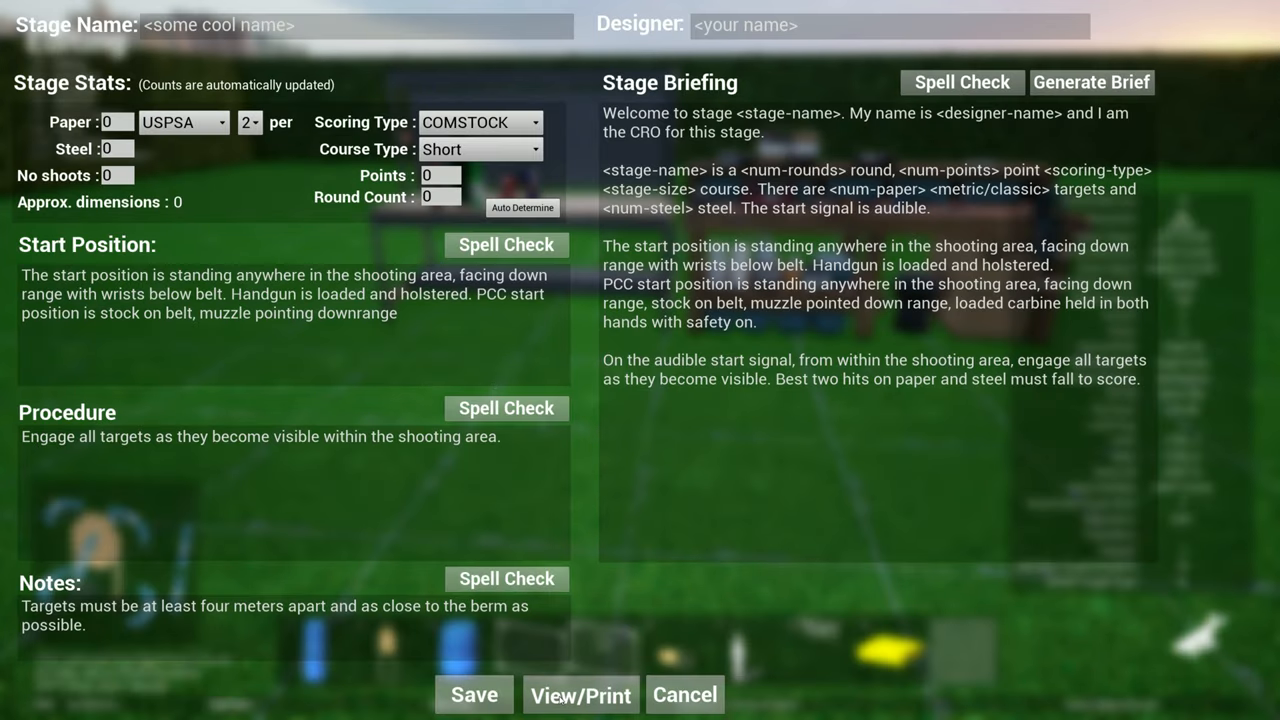
click(580, 694)
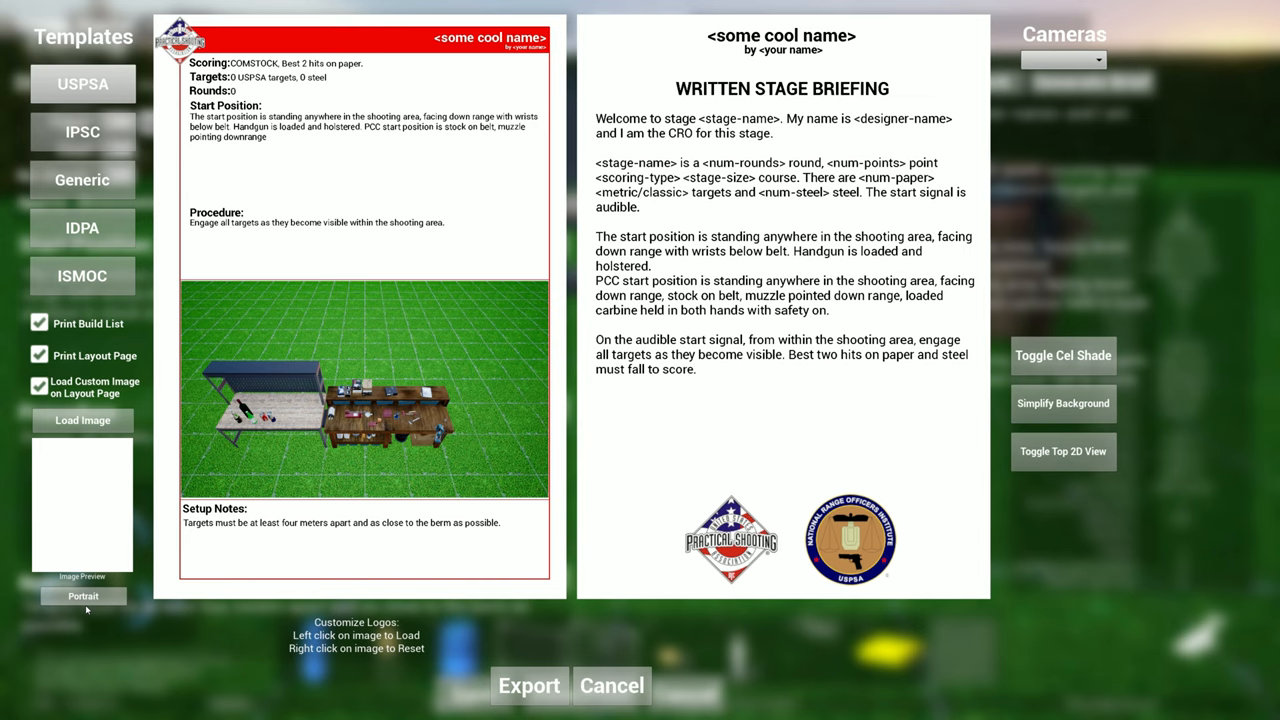
mouse_move(168, 584)
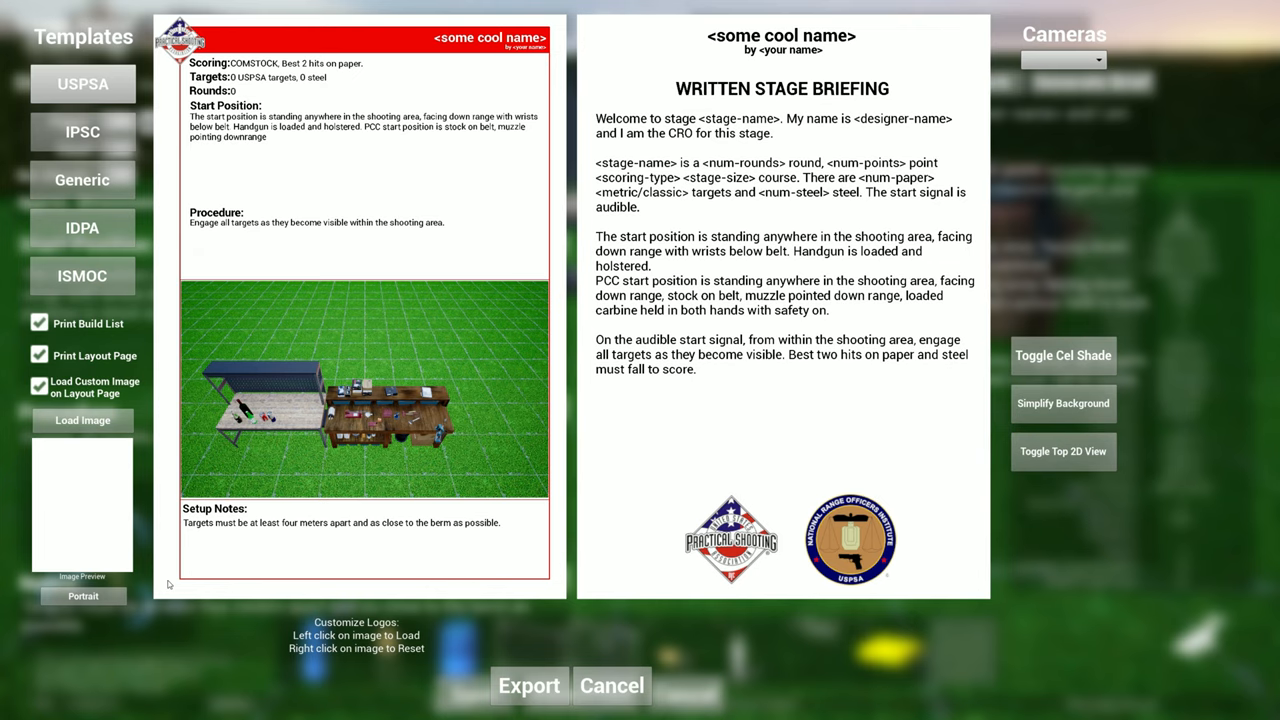
- Close the briefing preview and editor to return to the Editing view of the range props
click(612, 684)
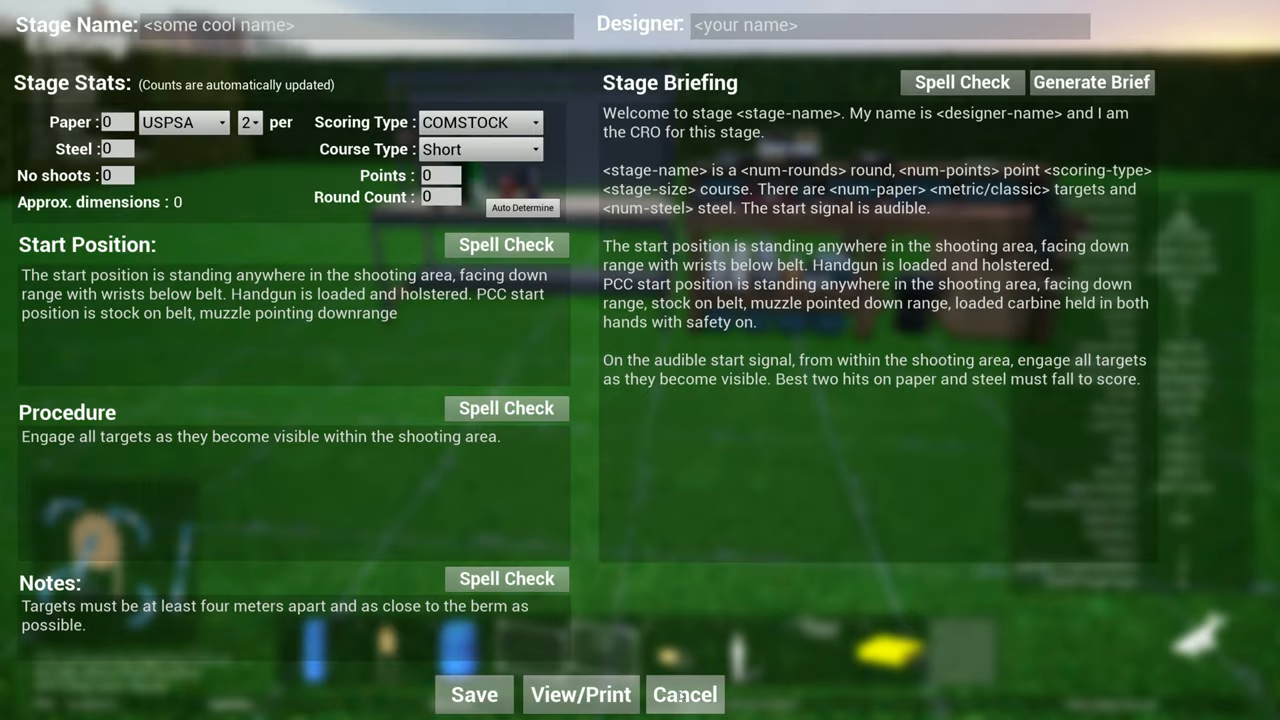
click(684, 694)
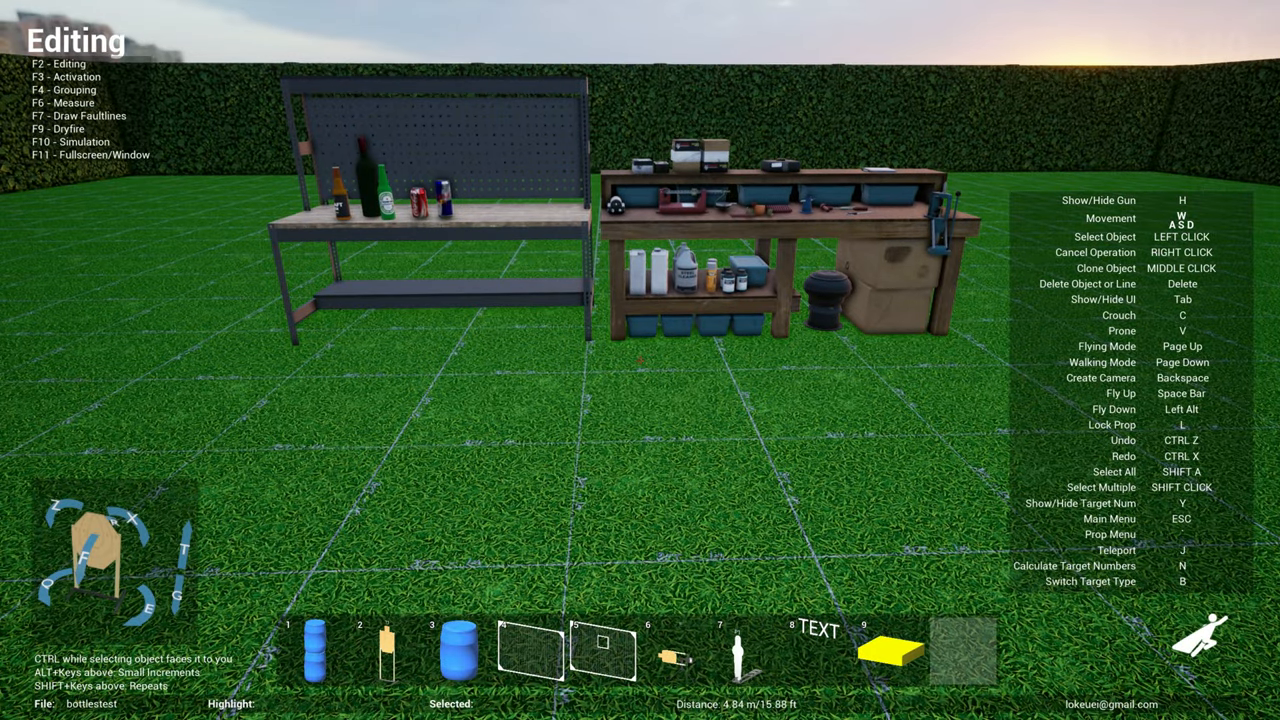